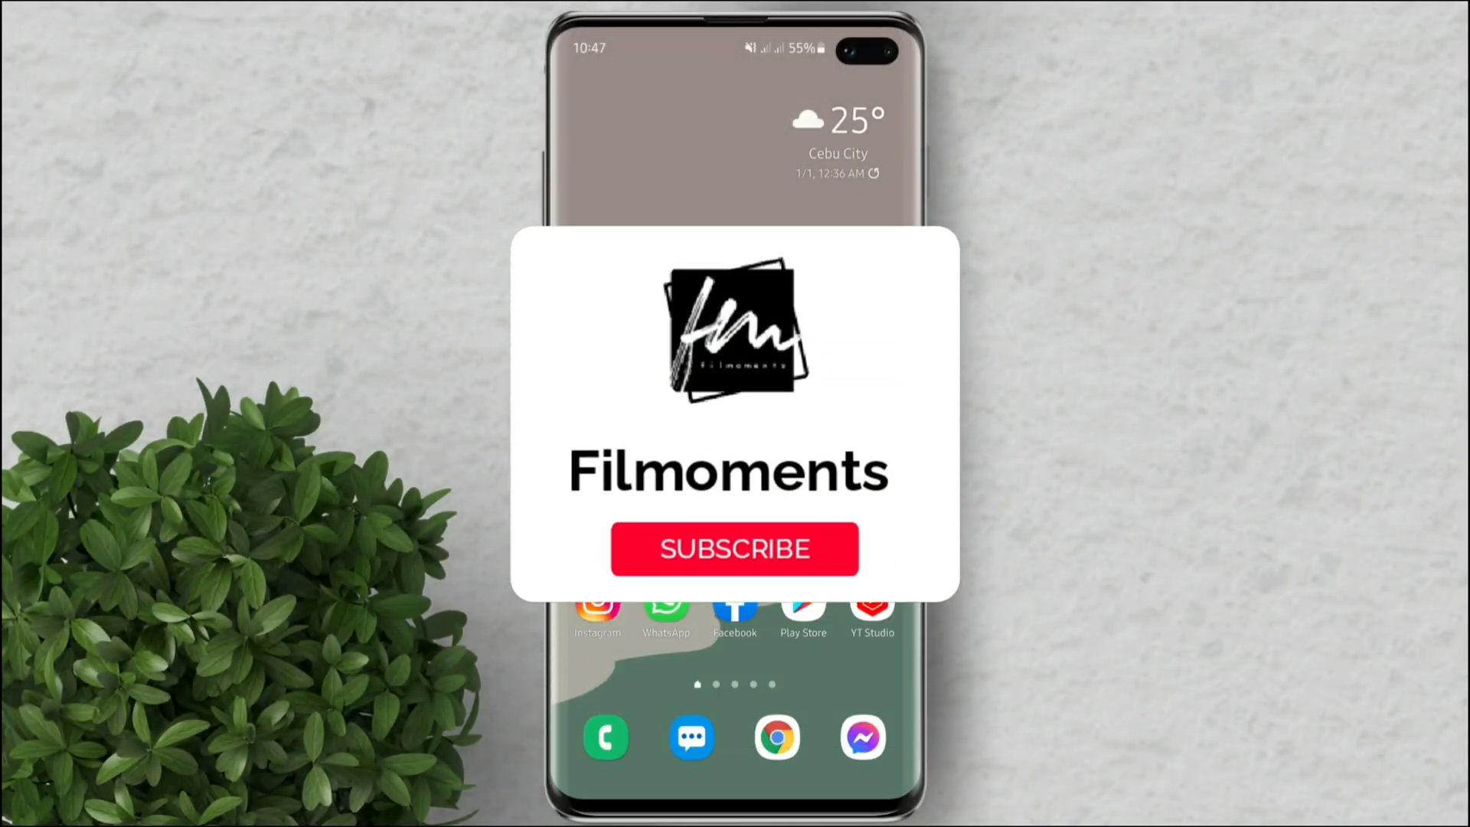
# - Bring down the quick settings panel showing Do Not Disturb and Bluetooth on
pyautogui.click(733, 548)
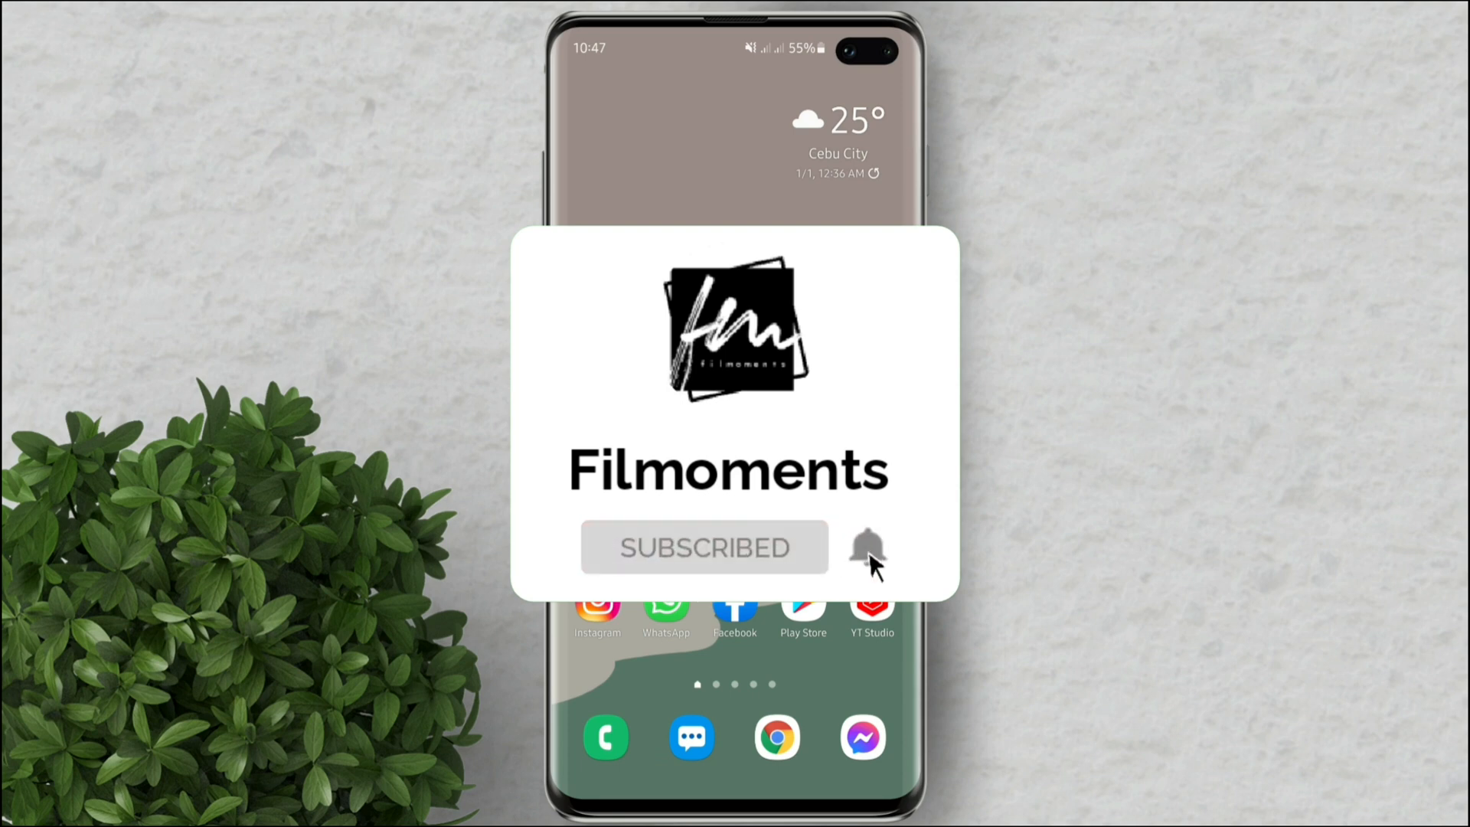
pyautogui.click(865, 548)
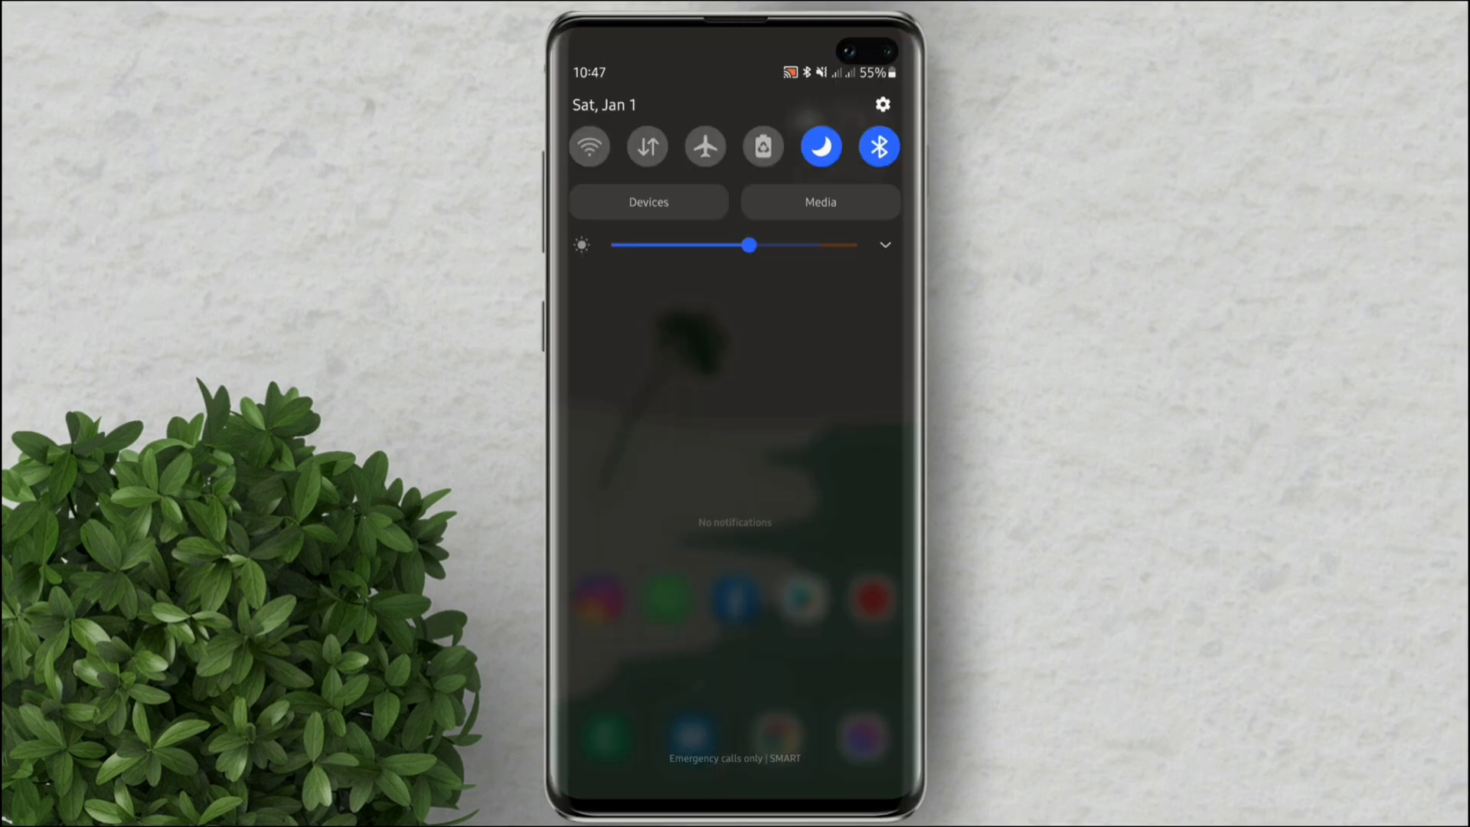
# - Turn on power saving mode, leaving the minimal black home screen with Phone, Messages, Internet and Settings
pyautogui.scroll(-3)
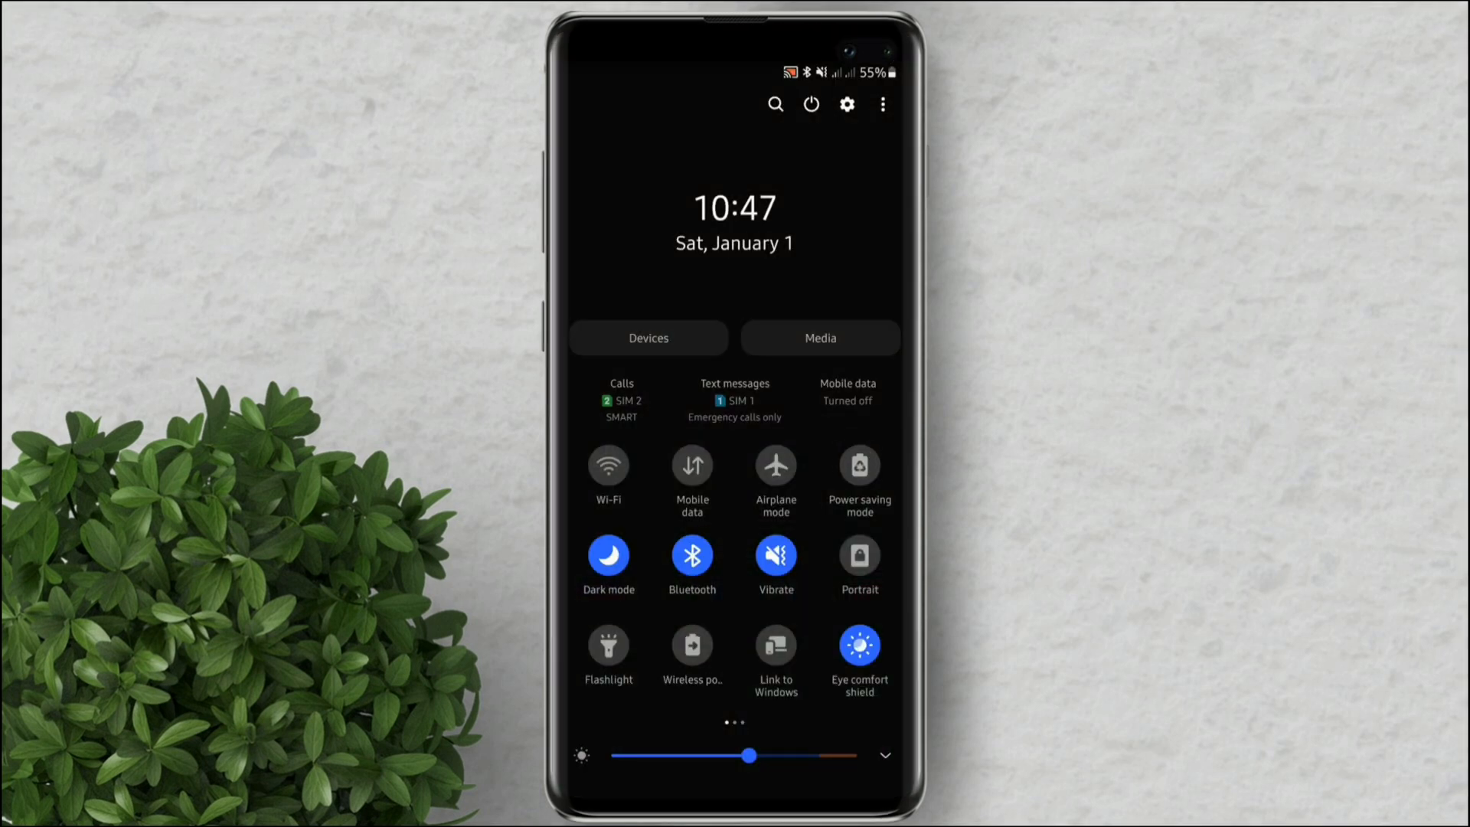
pyautogui.click(857, 467)
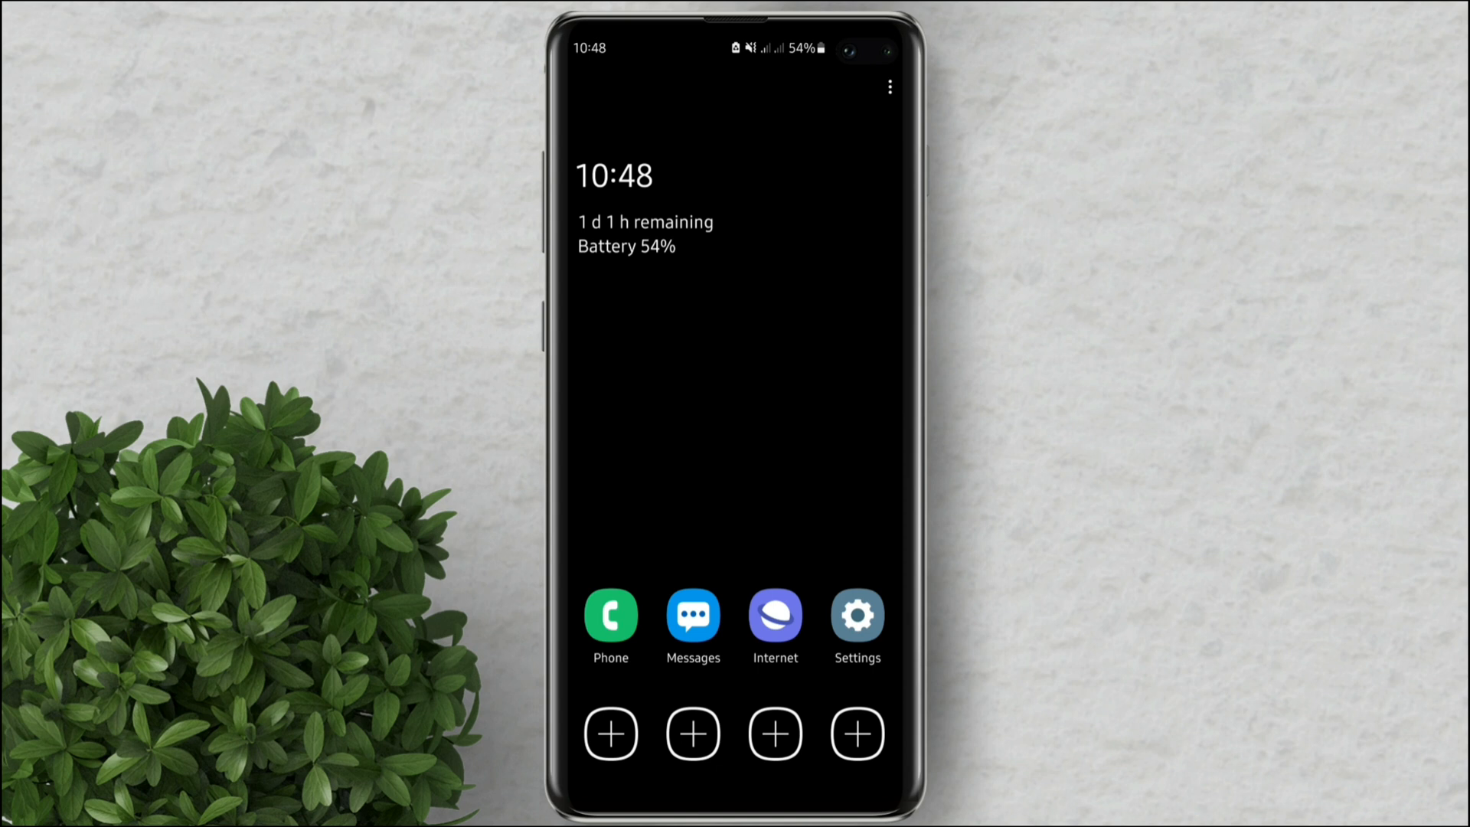
# - Fill the empty home screen slots with Camera, Facebook, Chrome and YouTube from the Add apps list
pyautogui.click(611, 733)
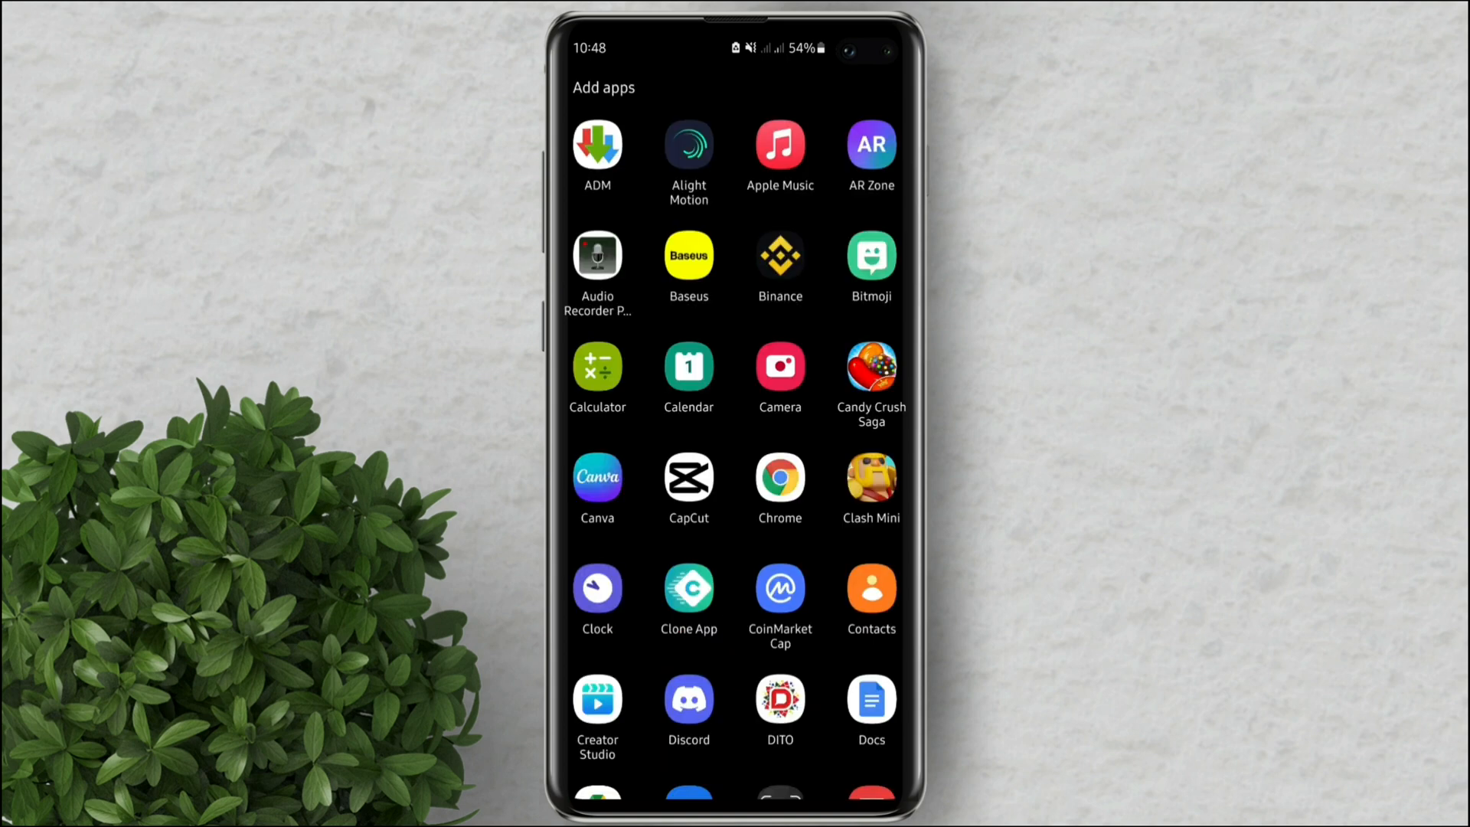
pyautogui.scroll(-3)
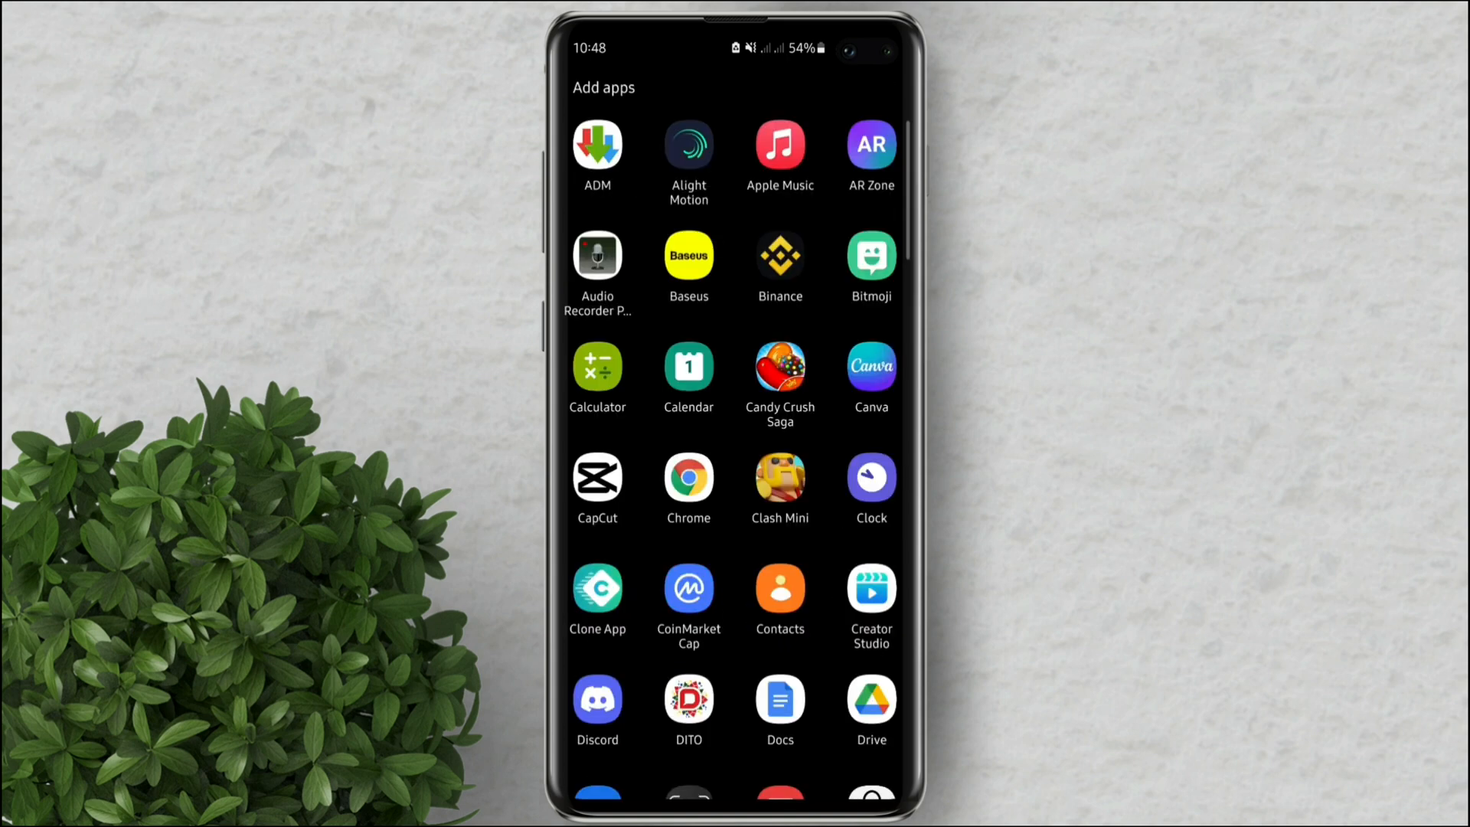
pyautogui.scroll(-3)
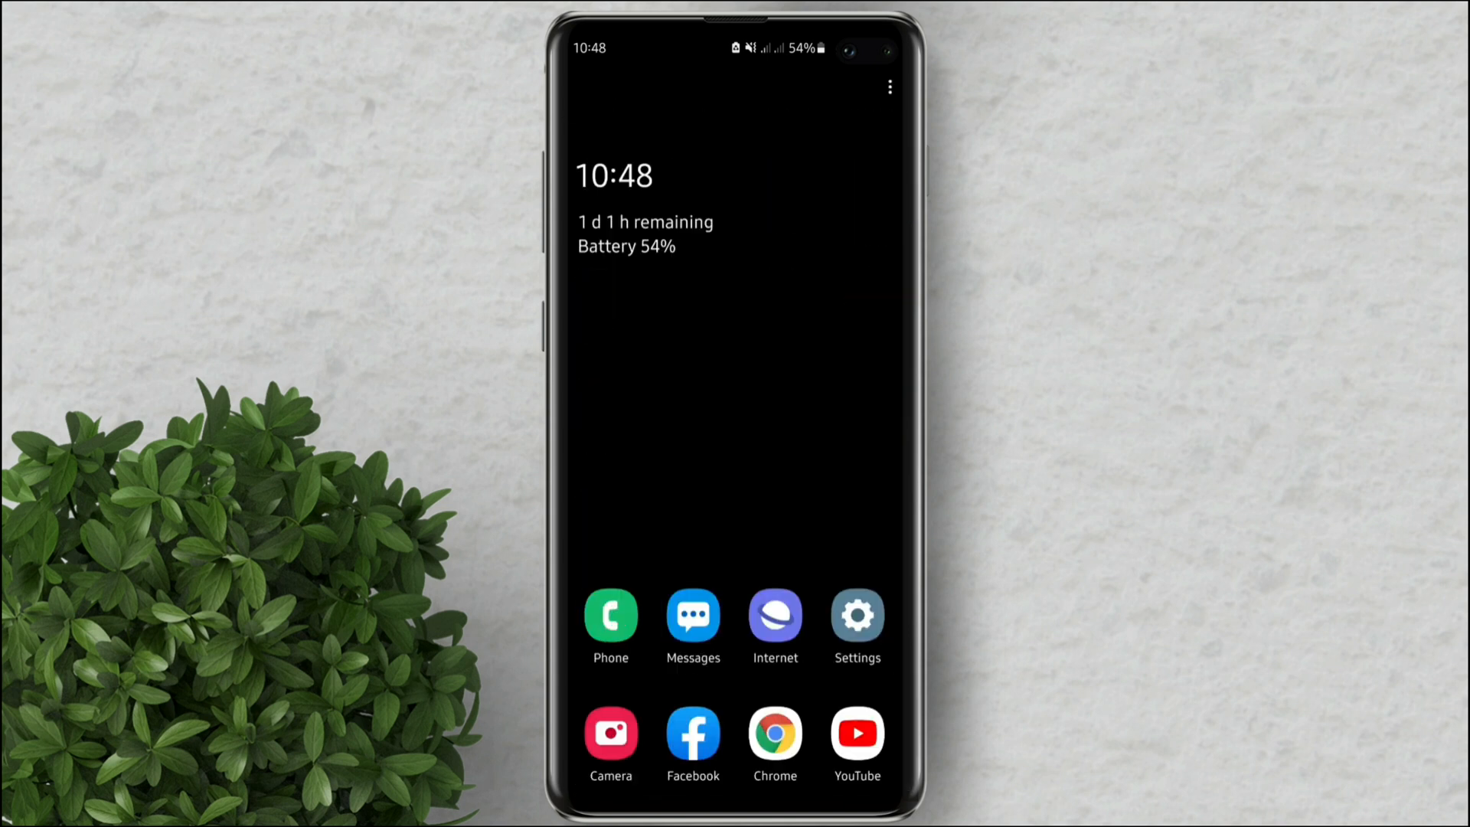
# - Enter edit mode for the power saving home screen apps via the three-dot menu
pyautogui.click(888, 86)
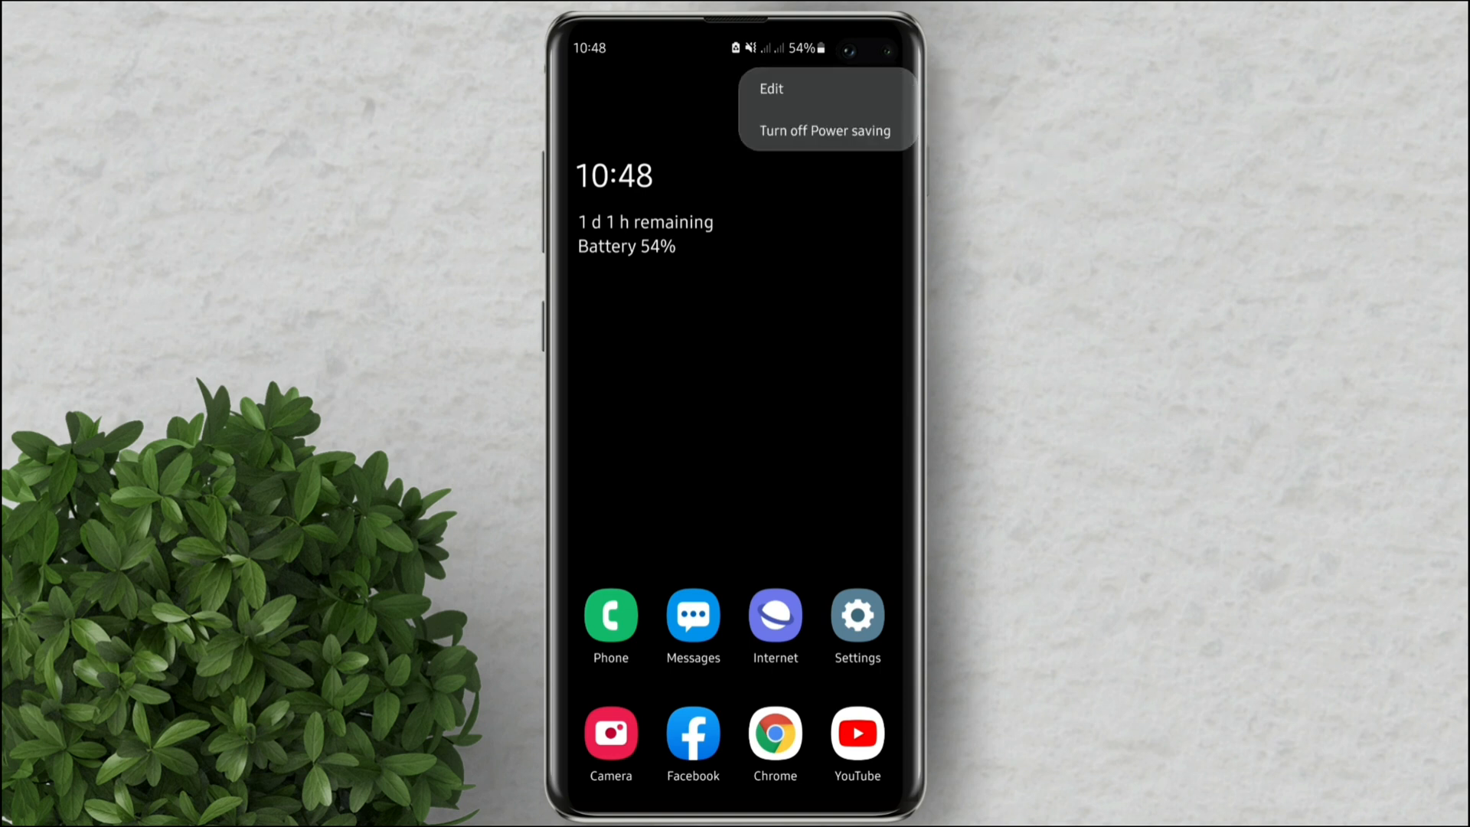
pyautogui.click(770, 89)
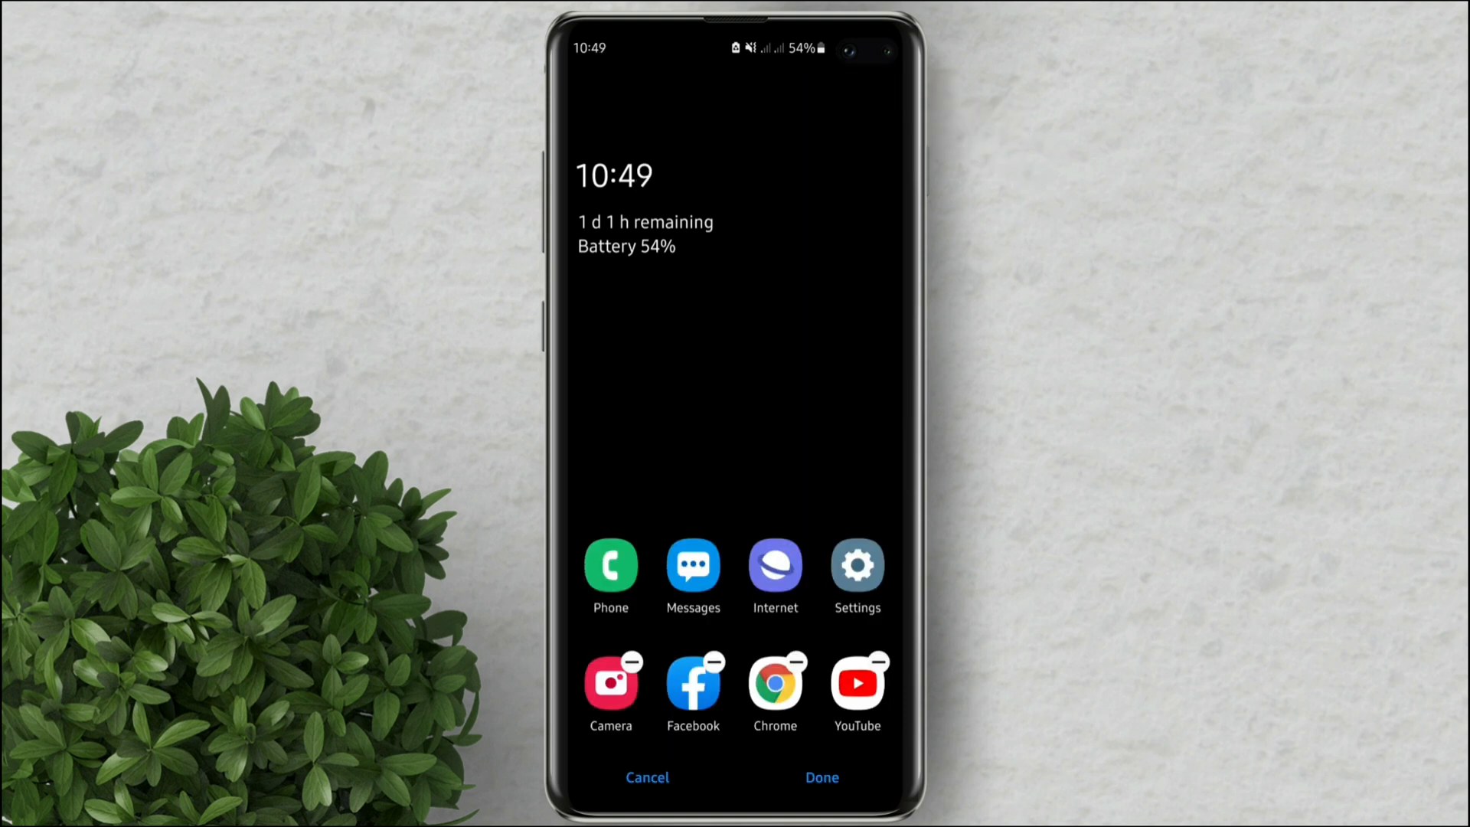
# - Replace YouTube with Gmail on the home screen and save with Done
pyautogui.click(882, 657)
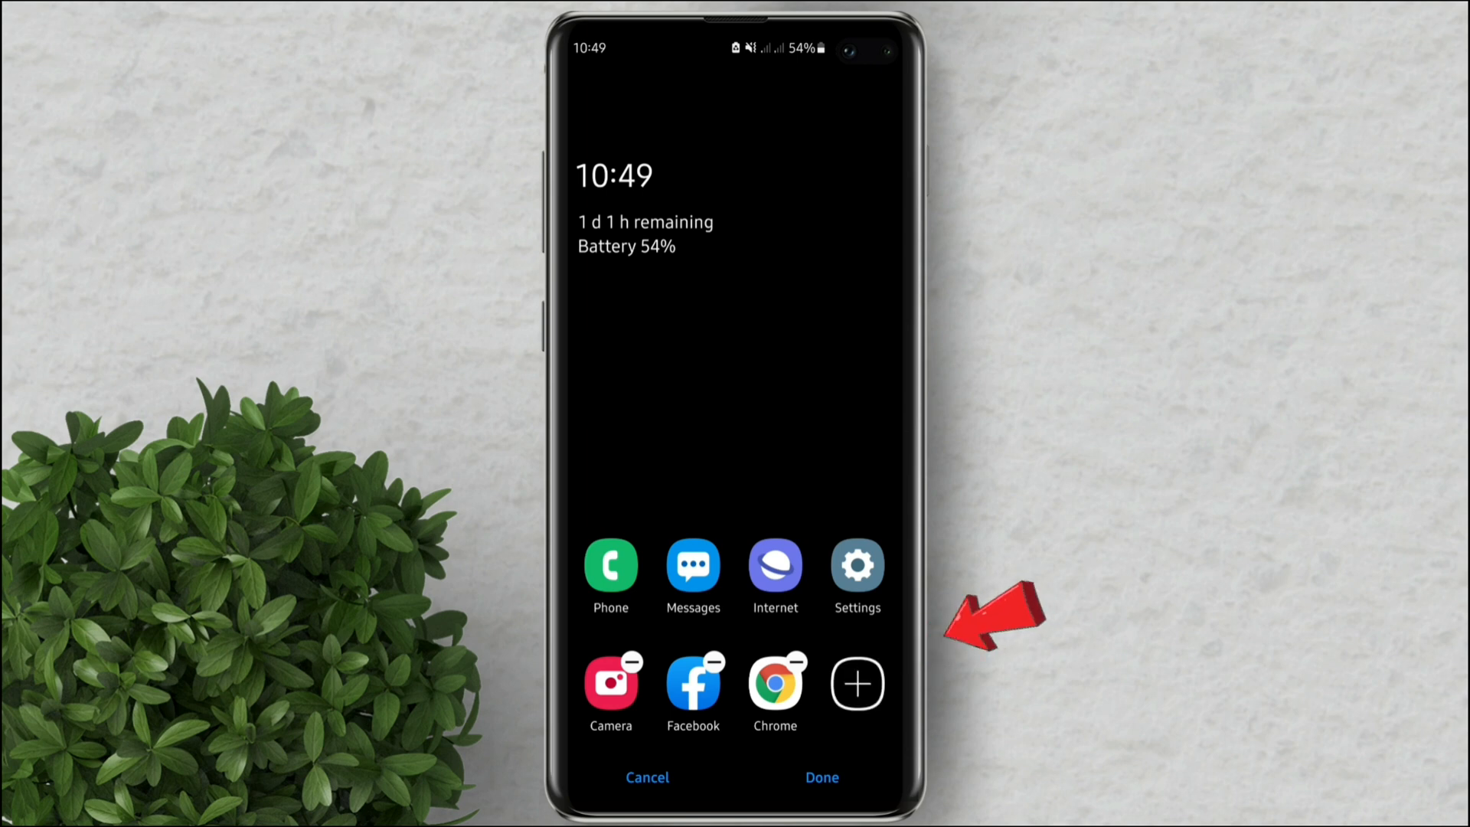
pyautogui.click(854, 683)
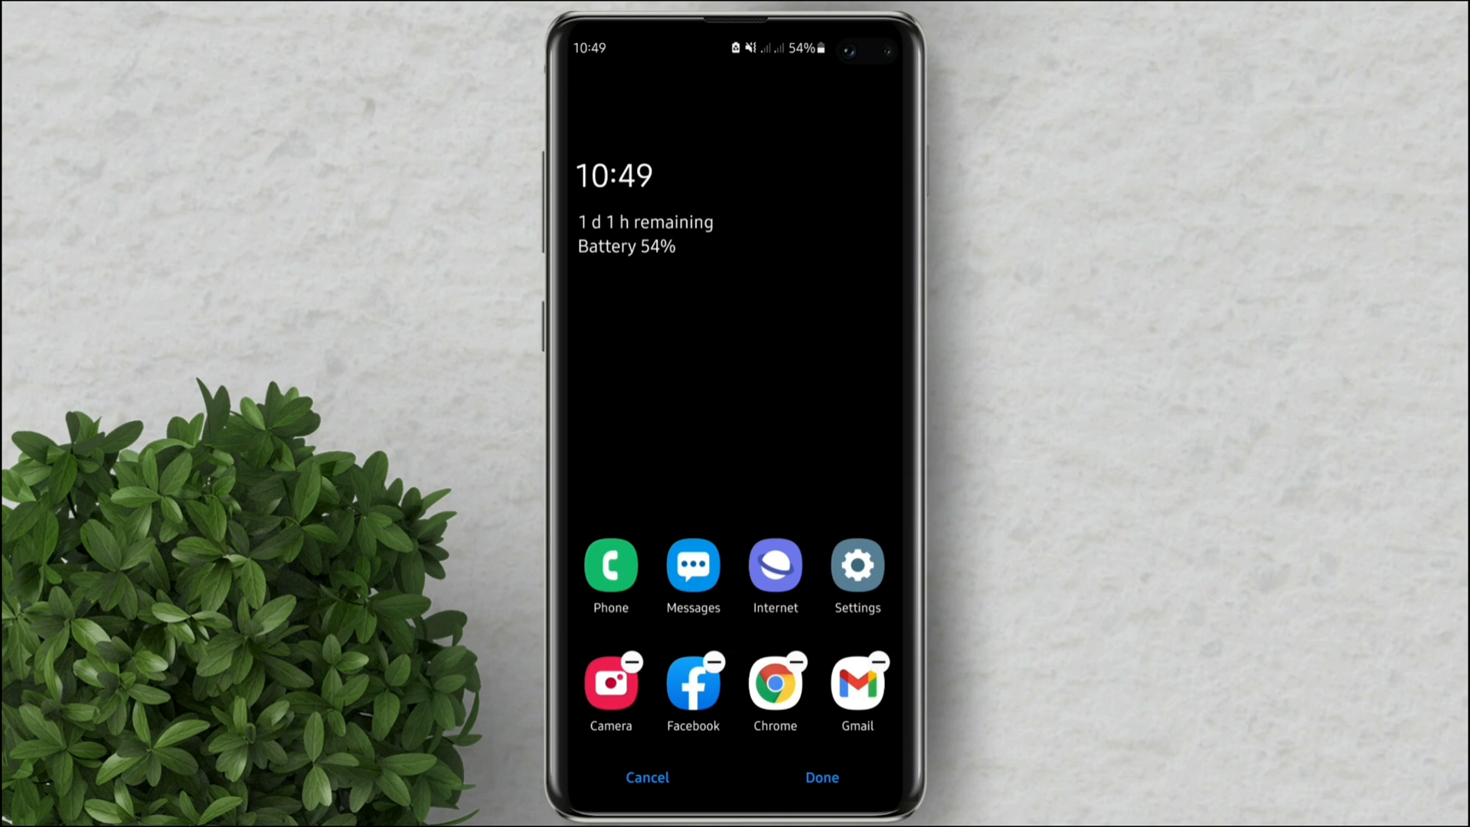
pyautogui.click(820, 776)
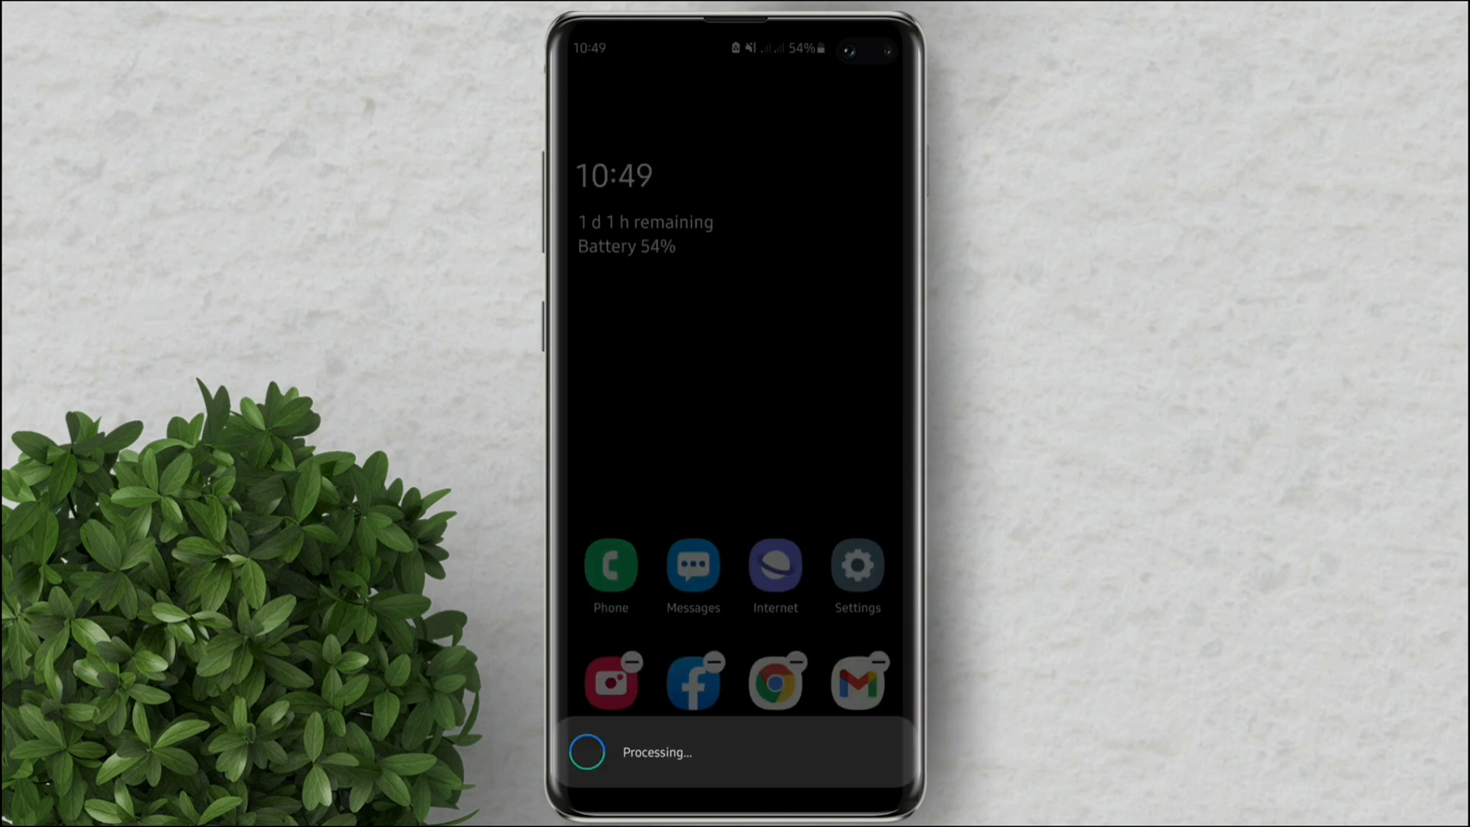